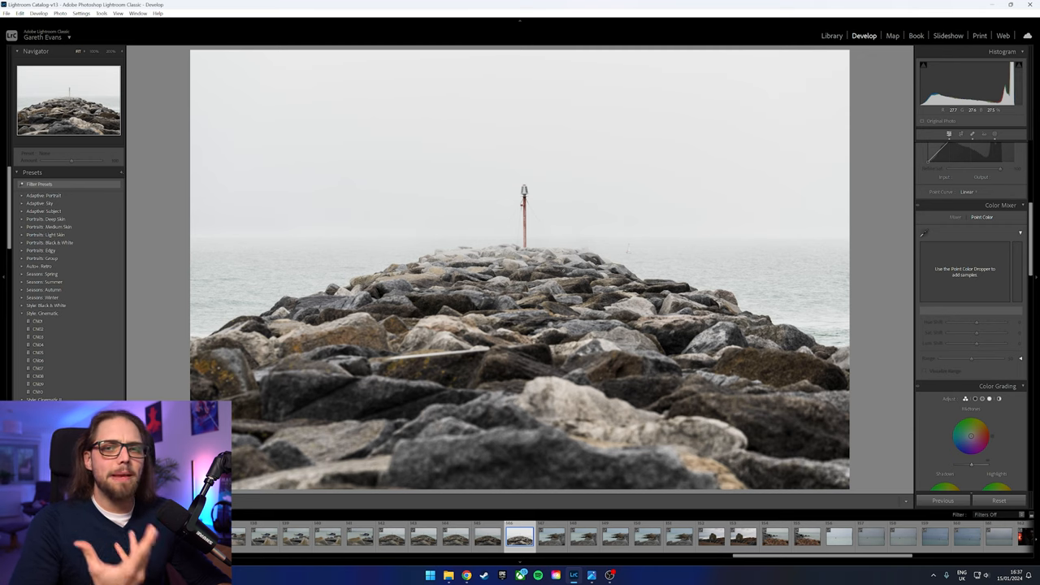
# - Open the Masks panel listing the jetty photo's four existing masks
pyautogui.click(950, 134)
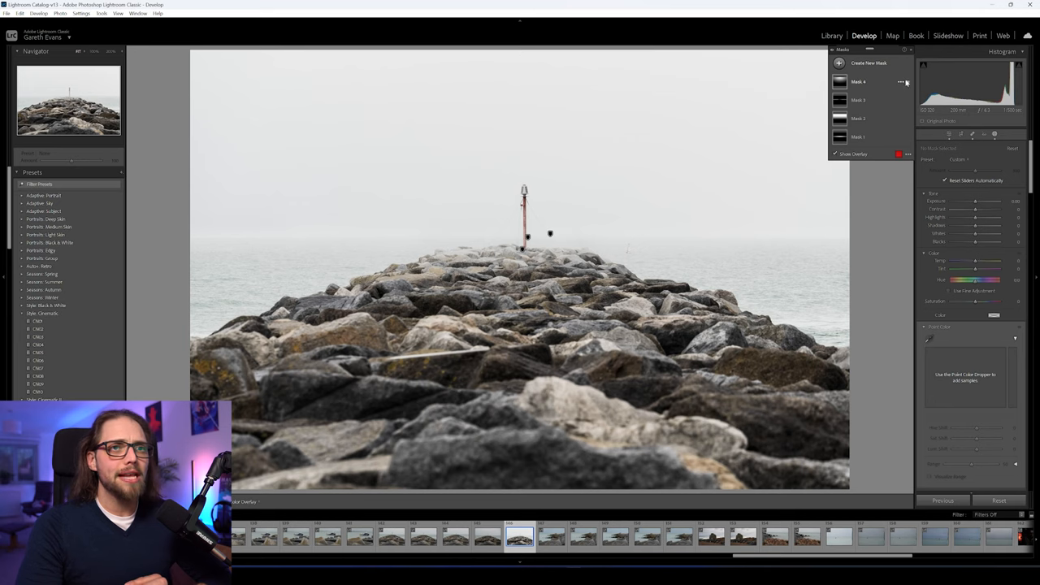
# - Delete the jetty photo's four existing masks from the mask options menu
pyautogui.click(900, 82)
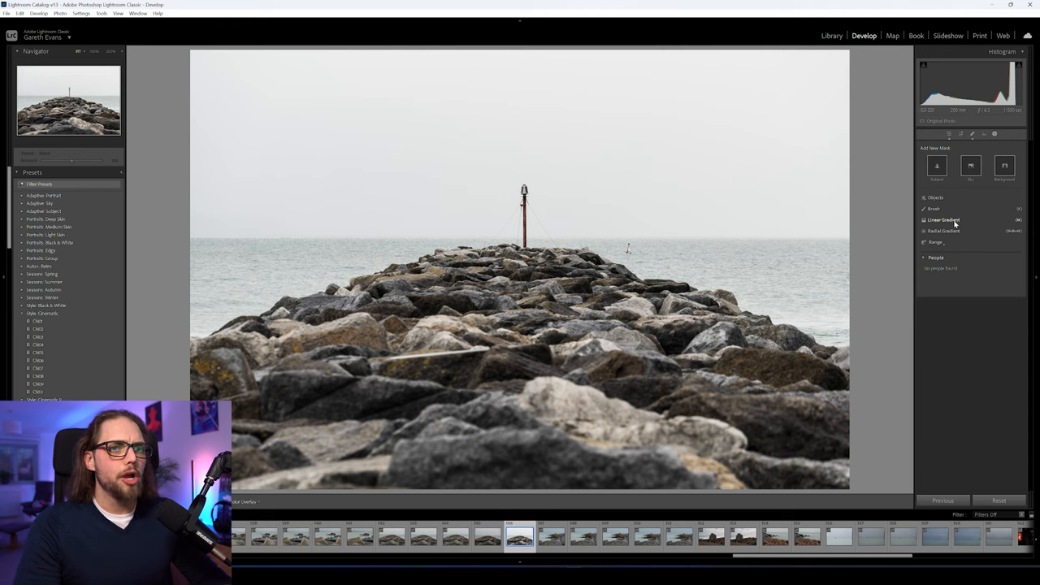
# - Add a linear gradient mask over the jetty's horizon with Dehaze around -37
pyautogui.click(935, 219)
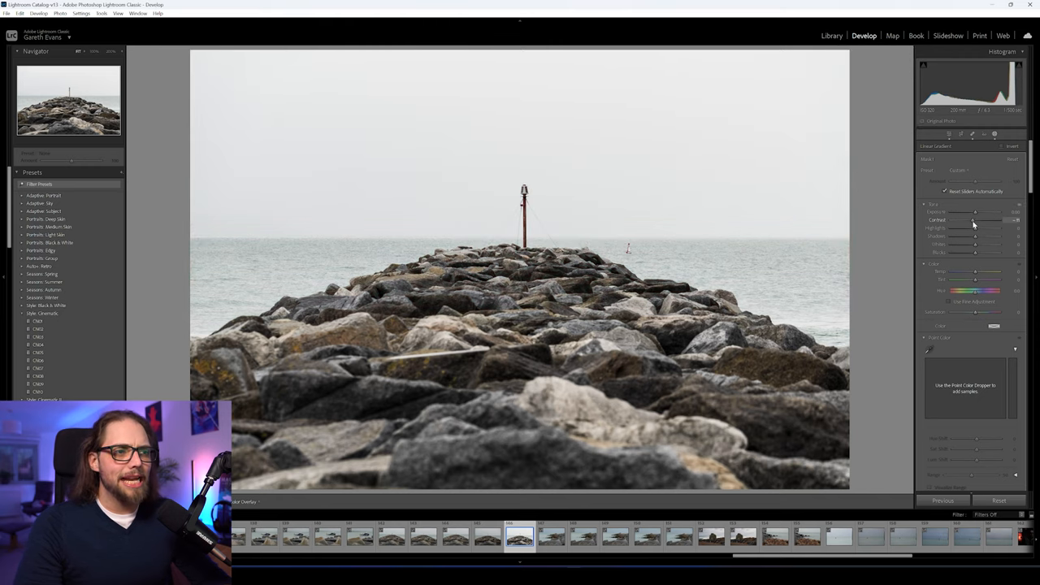
pyautogui.moveTo(975, 220); pyautogui.dragTo(963, 221)
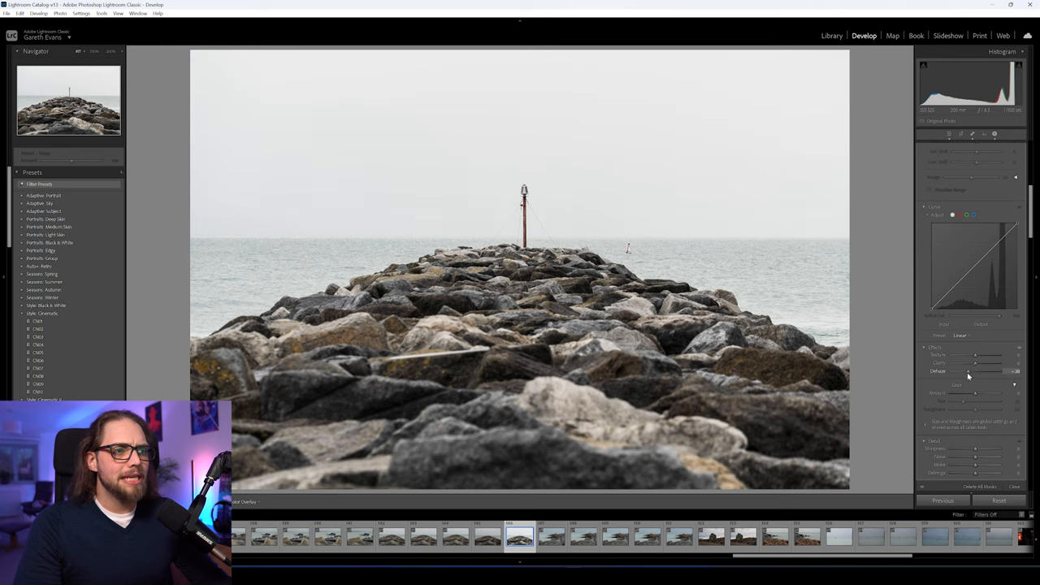
pyautogui.moveTo(971, 371); pyautogui.dragTo(967, 371)
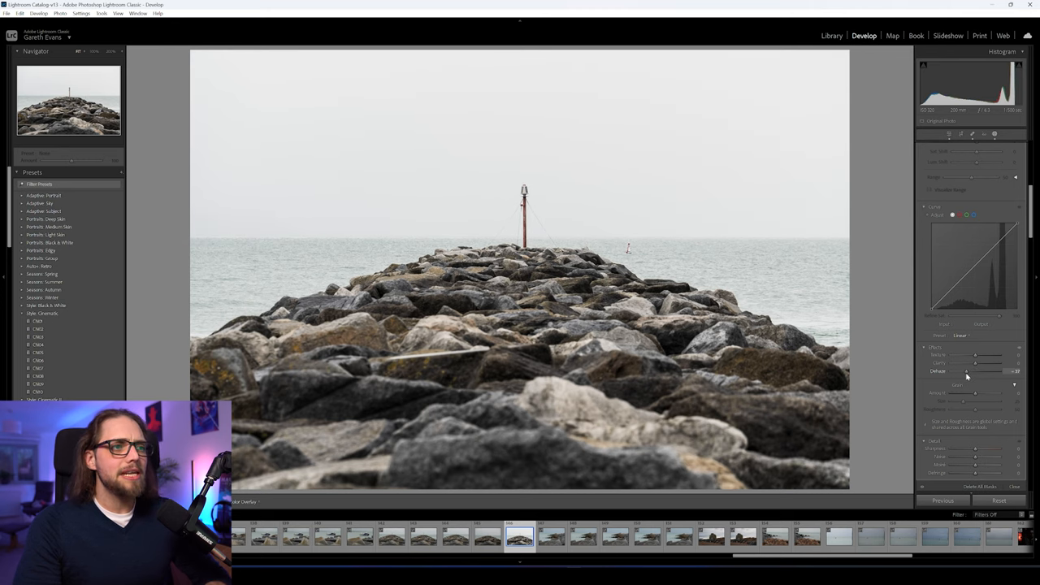
pyautogui.moveTo(967, 371); pyautogui.dragTo(1015, 371)
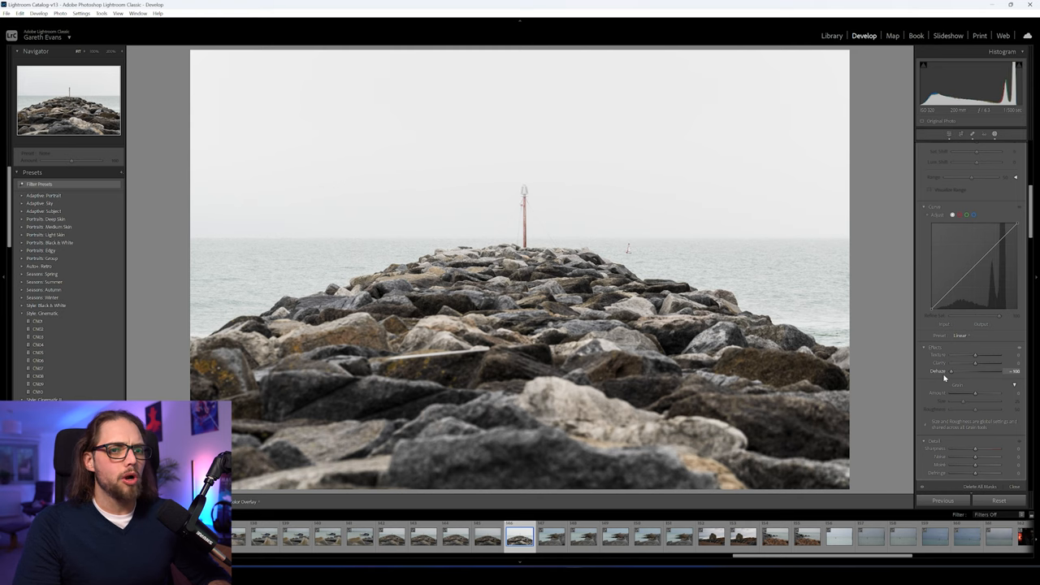
pyautogui.moveTo(999, 372); pyautogui.dragTo(975, 371)
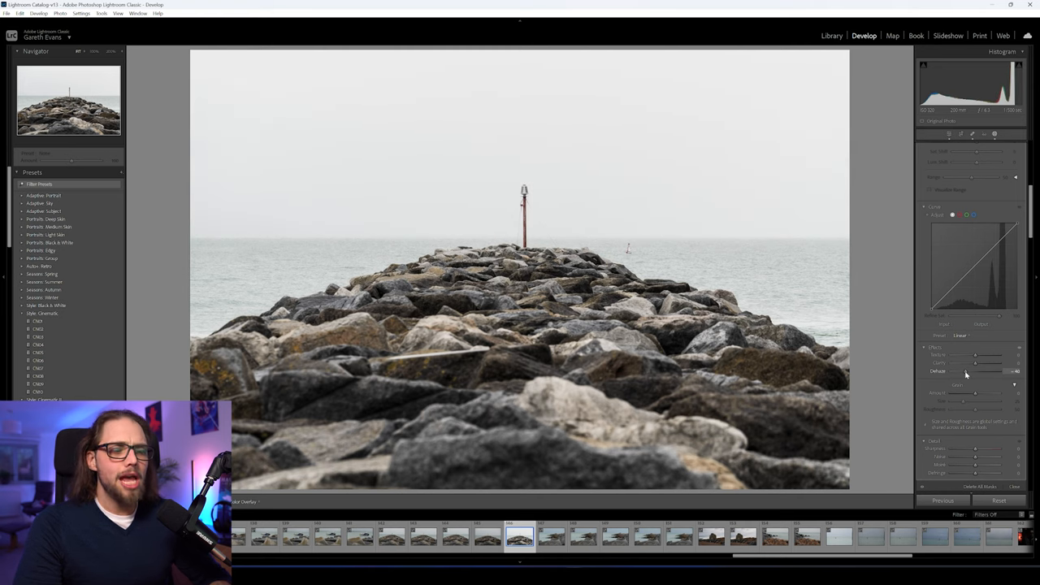
pyautogui.moveTo(996, 370); pyautogui.dragTo(967, 371)
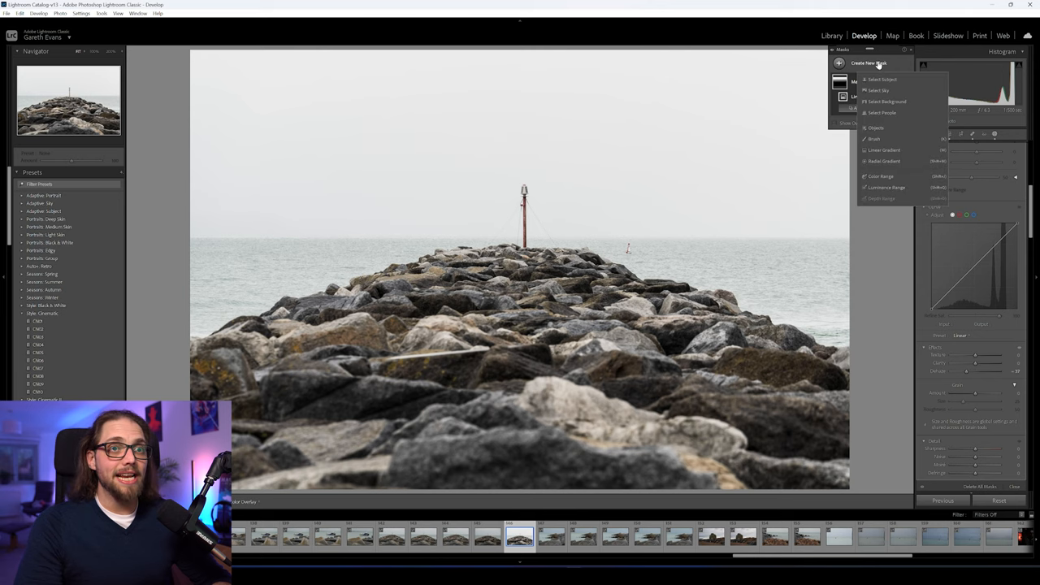
# - Draw a radial gradient mask on the jetty photo and lower its Dehaze
pyautogui.click(877, 161)
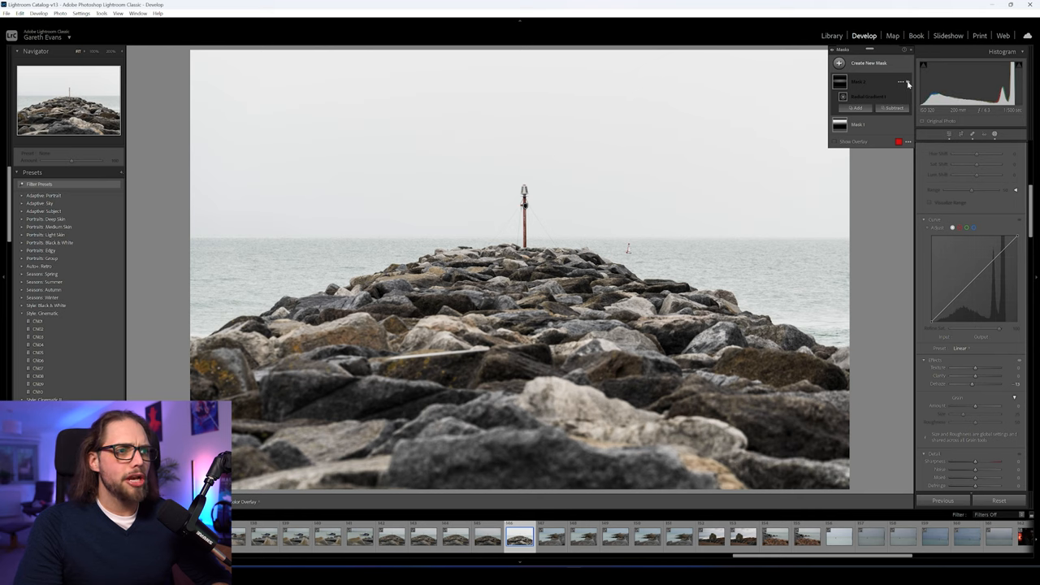
pyautogui.click(881, 95)
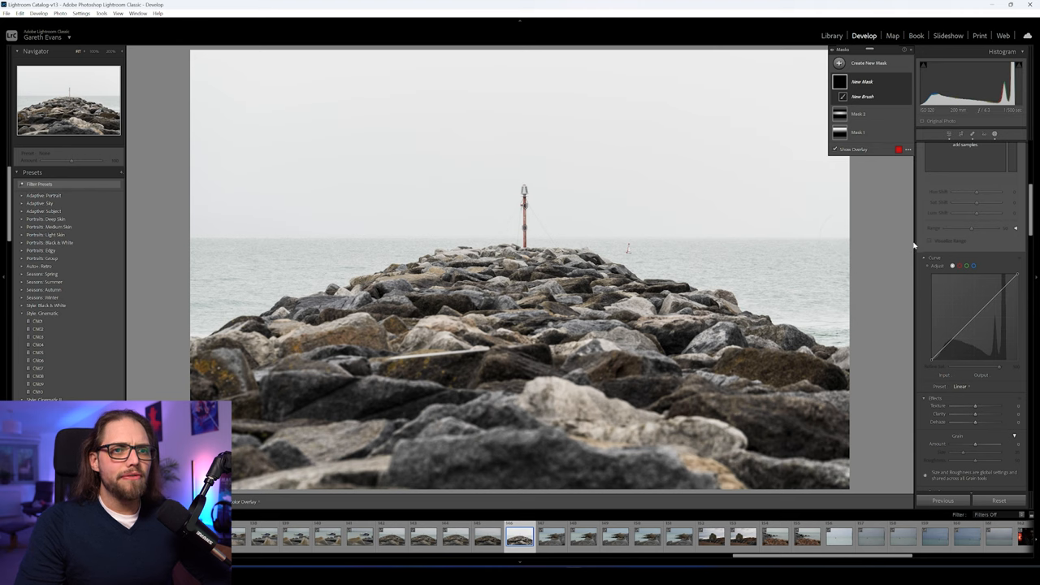
# - Paint a brush mask over the jetty area to haze, with negative Dehaze
pyautogui.click(864, 95)
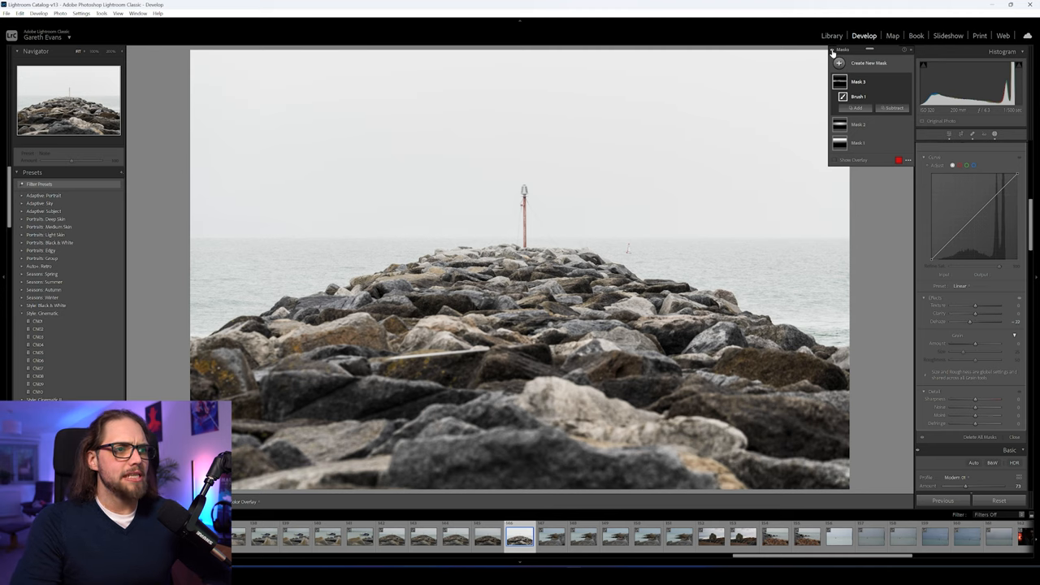
pyautogui.moveTo(883, 73)
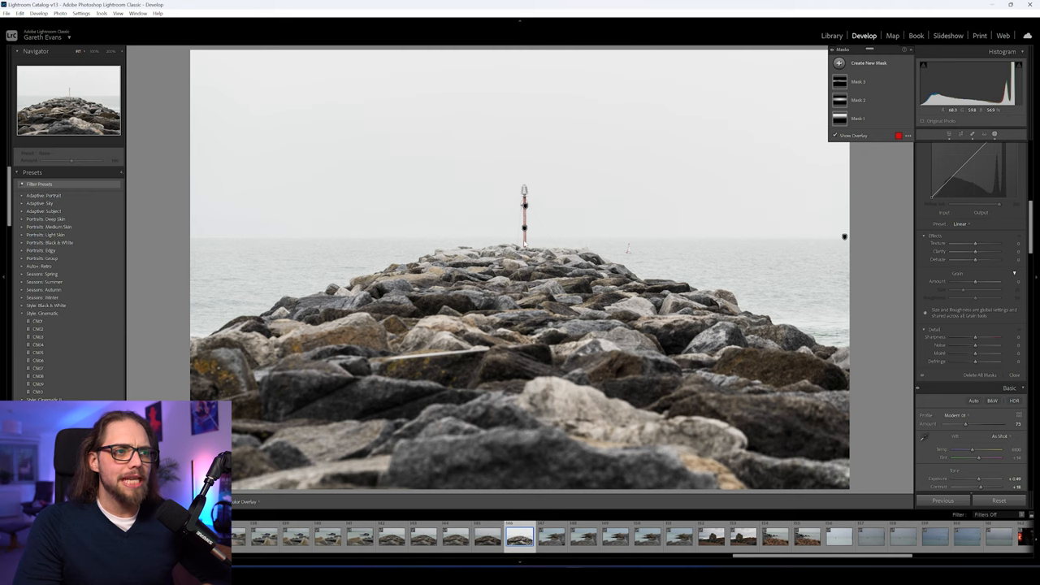
# - Check Mask 3's Dehaze value, collapse the mask and turn on Show Overlay
pyautogui.click(834, 135)
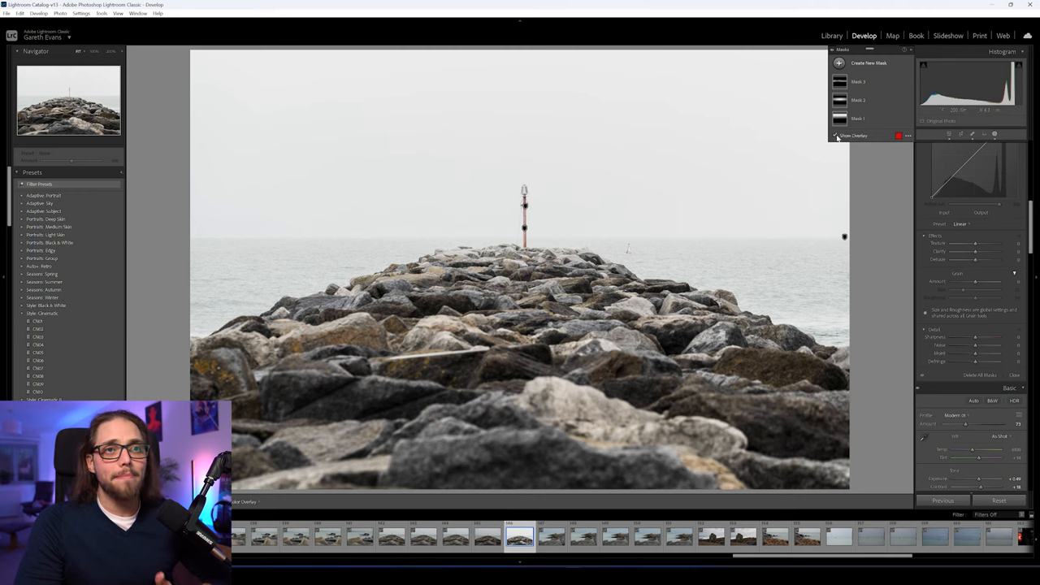
# - Add a new radial gradient mask on top of the jetty's three masks
pyautogui.click(838, 64)
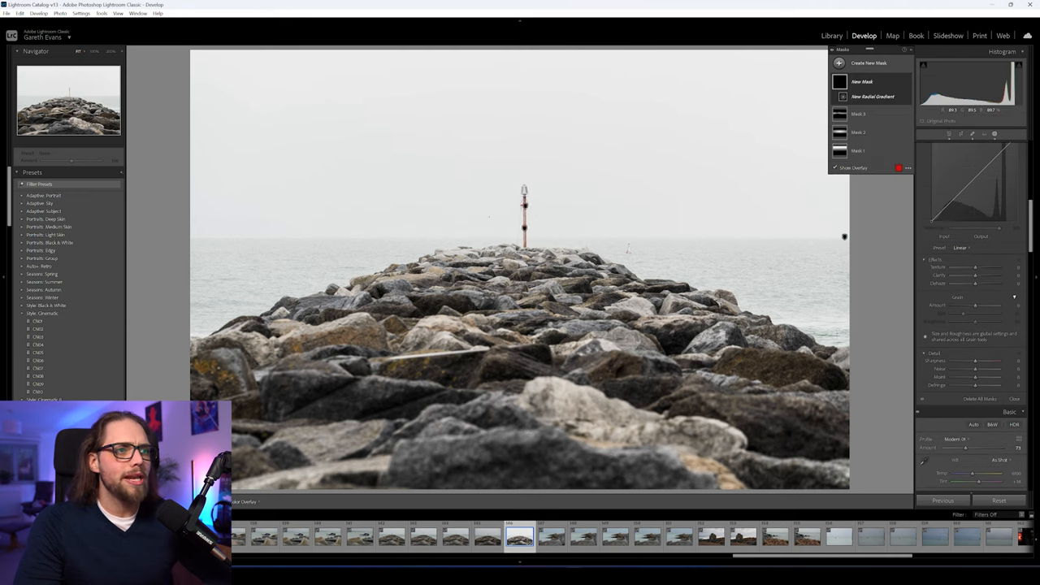
pyautogui.click(873, 96)
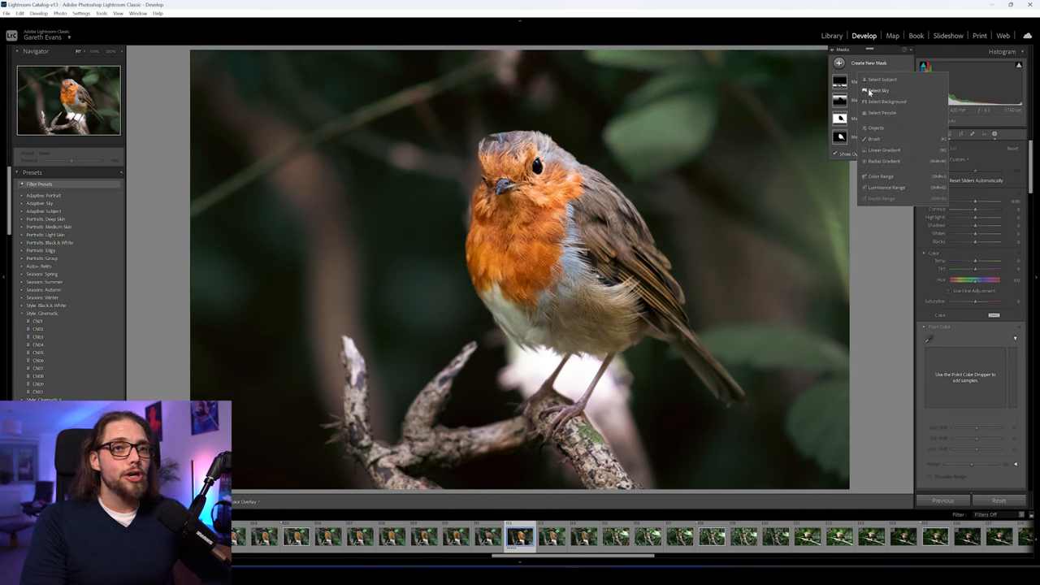
# - Draw a large radial gradient ellipse covering the robin and most of the frame
pyautogui.click(876, 161)
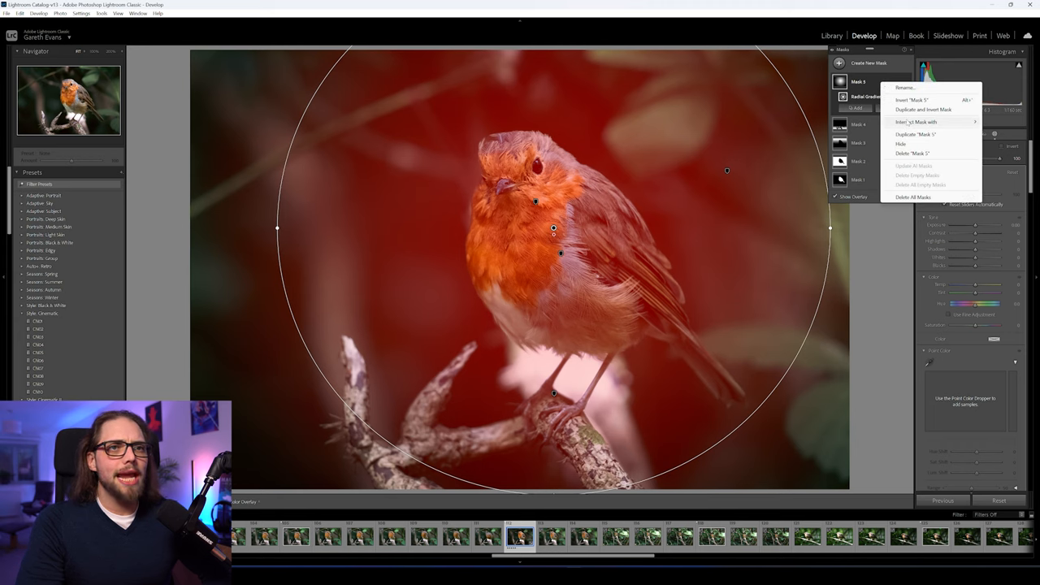
# - Intersect the robin's radial mask with Select Background to exclude the bird
pyautogui.click(909, 121)
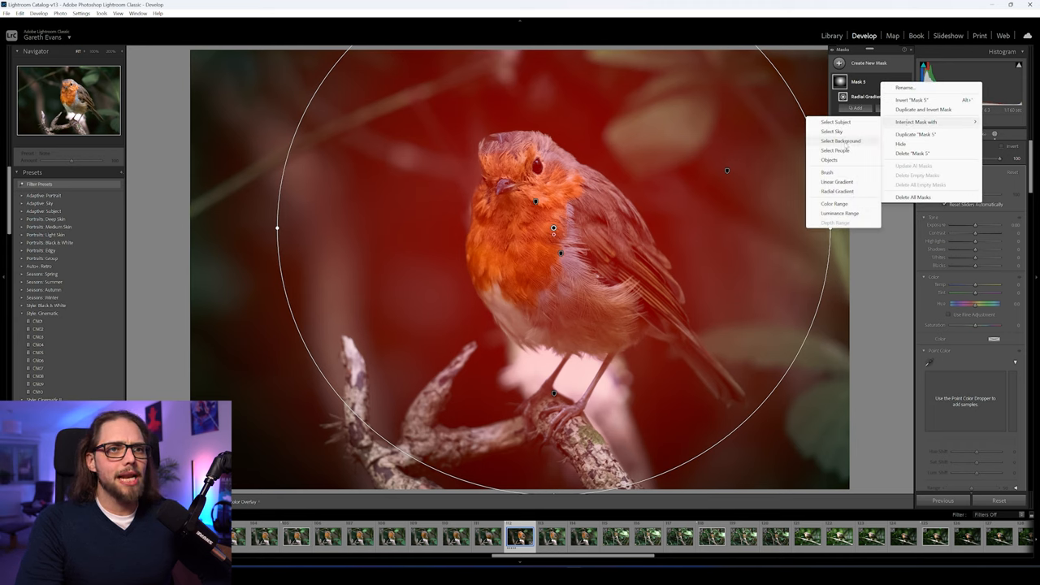
pyautogui.click(838, 140)
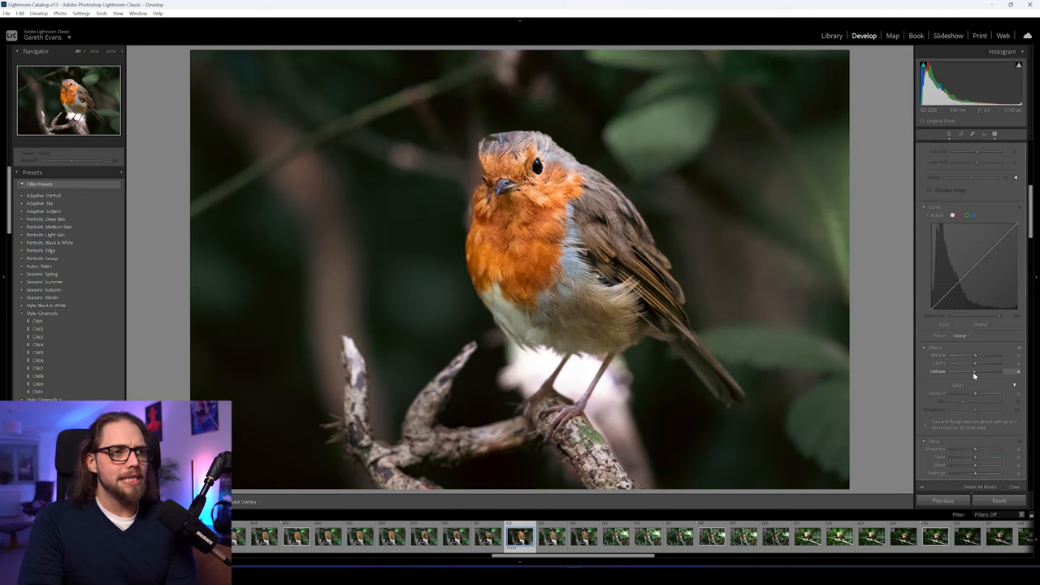
# - Lower Dehaze and Contrast in the robin's background mask for softer surroundings
pyautogui.moveTo(975, 372); pyautogui.dragTo(946, 371)
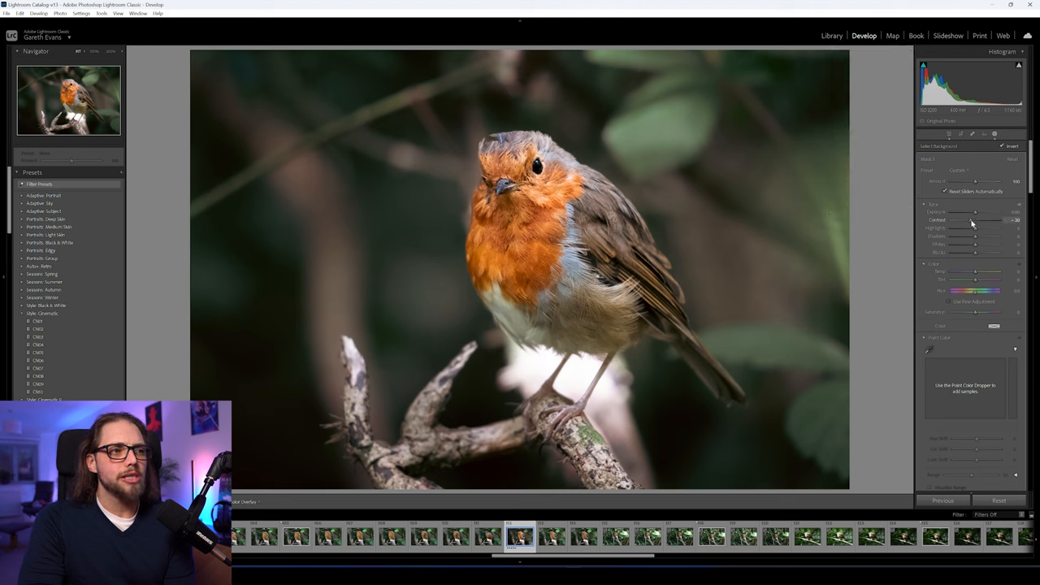
pyautogui.moveTo(975, 211); pyautogui.dragTo(969, 211)
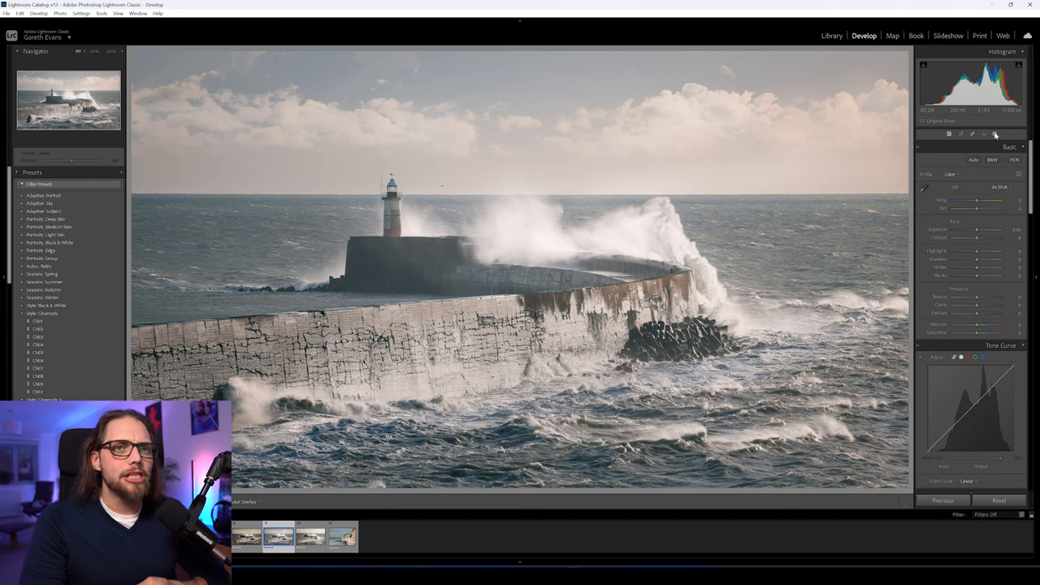
# - Add a linear gradient mask to the lighthouse seawall photo, fading down from the sky
pyautogui.click(994, 135)
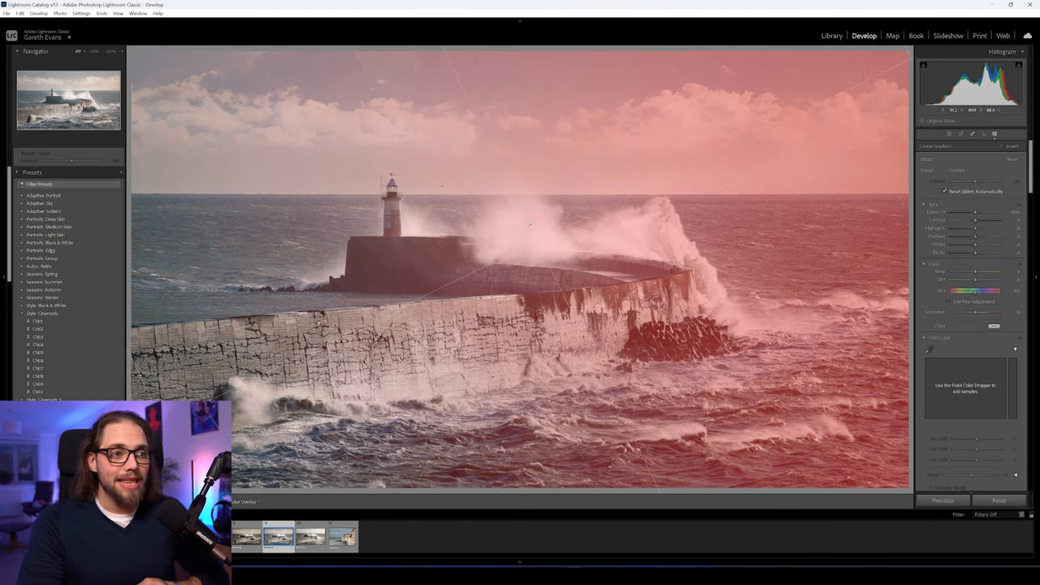
pyautogui.click(536, 242)
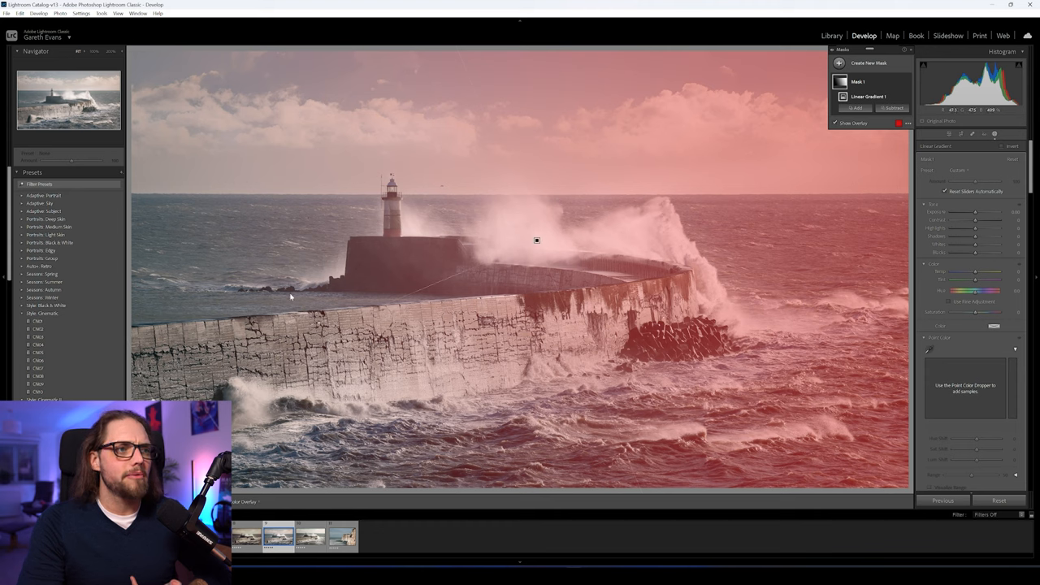
pyautogui.moveTo(303, 286)
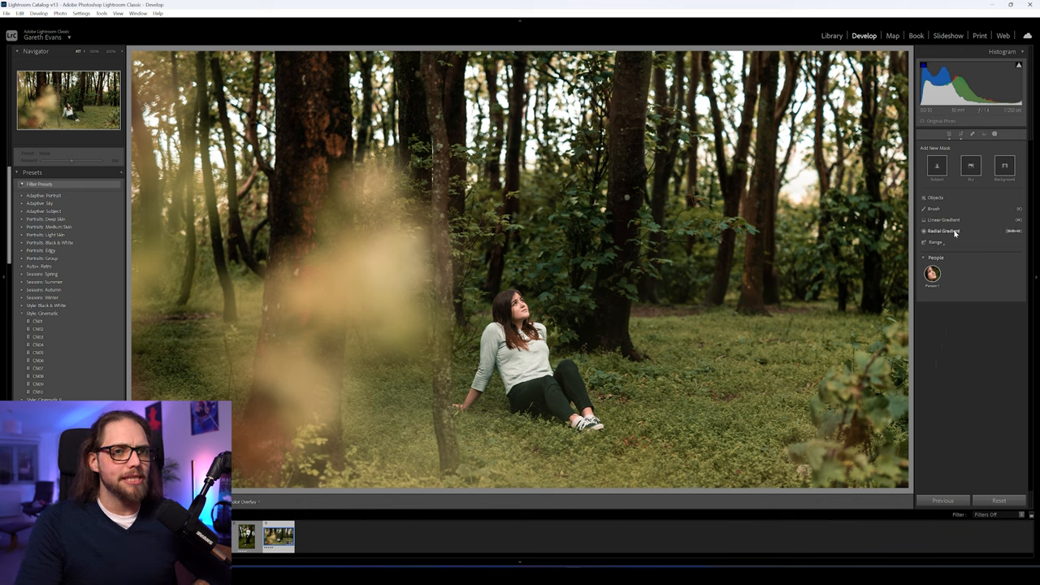
# - Place a radial gradient mask across the upper-left trees of the forest portrait
pyautogui.click(943, 232)
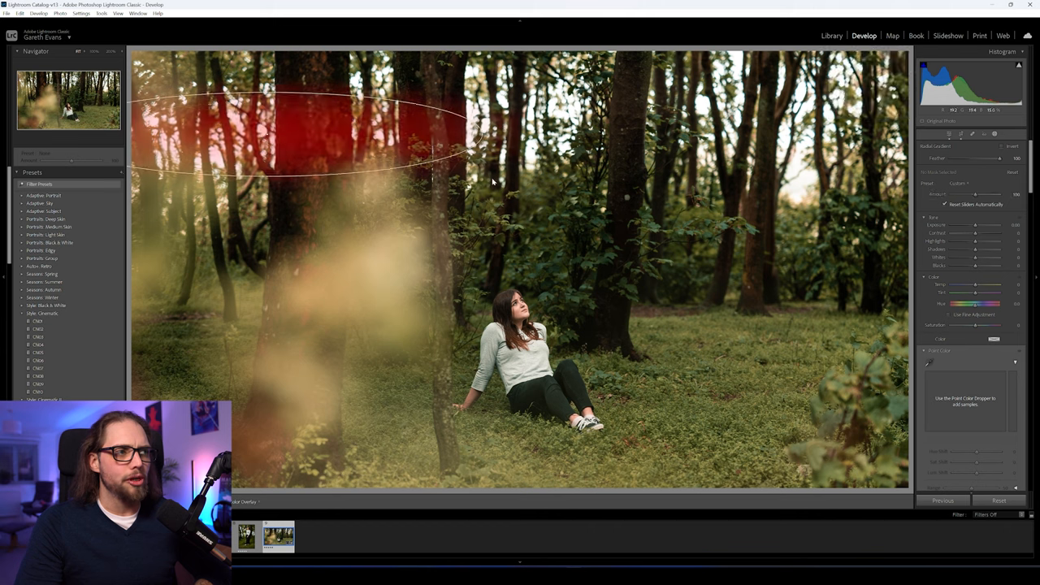